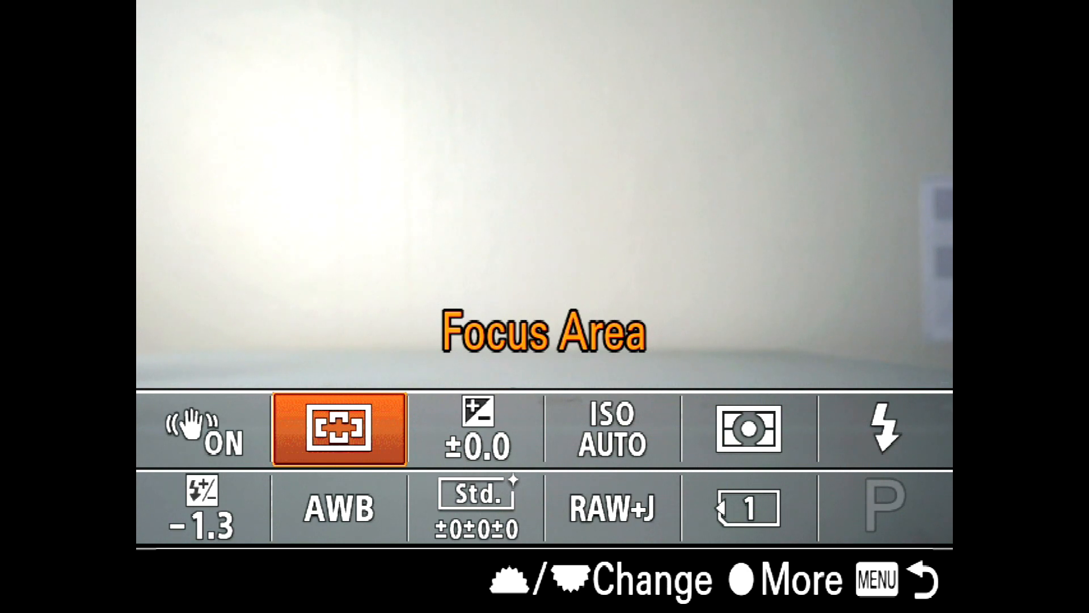
Move the Focus Area selection from Wide down to Flexible Spot: S.
{"action": "left_click", "coordinate": [340, 429]}
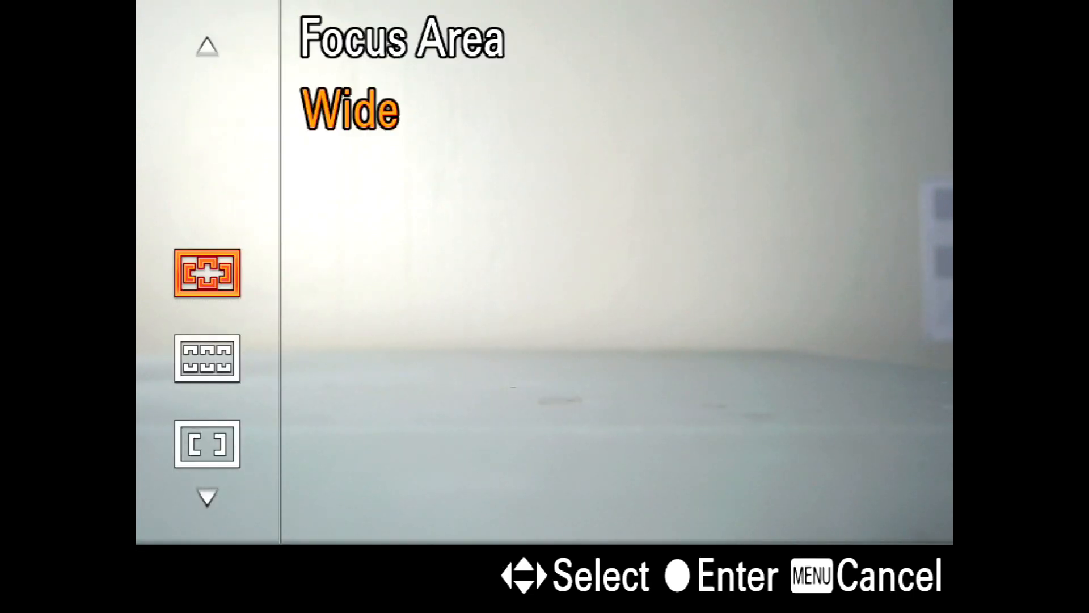
{"action": "key", "text": "Down"}
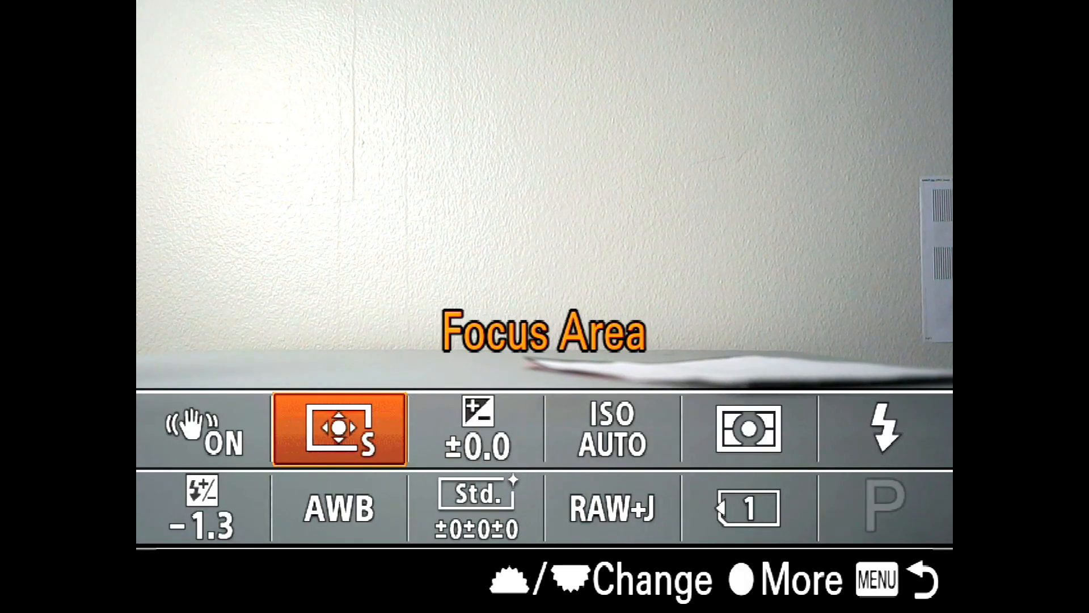
Reopen the Focus Area list and move the highlight to Center.
{"action": "left_click", "coordinate": [340, 427]}
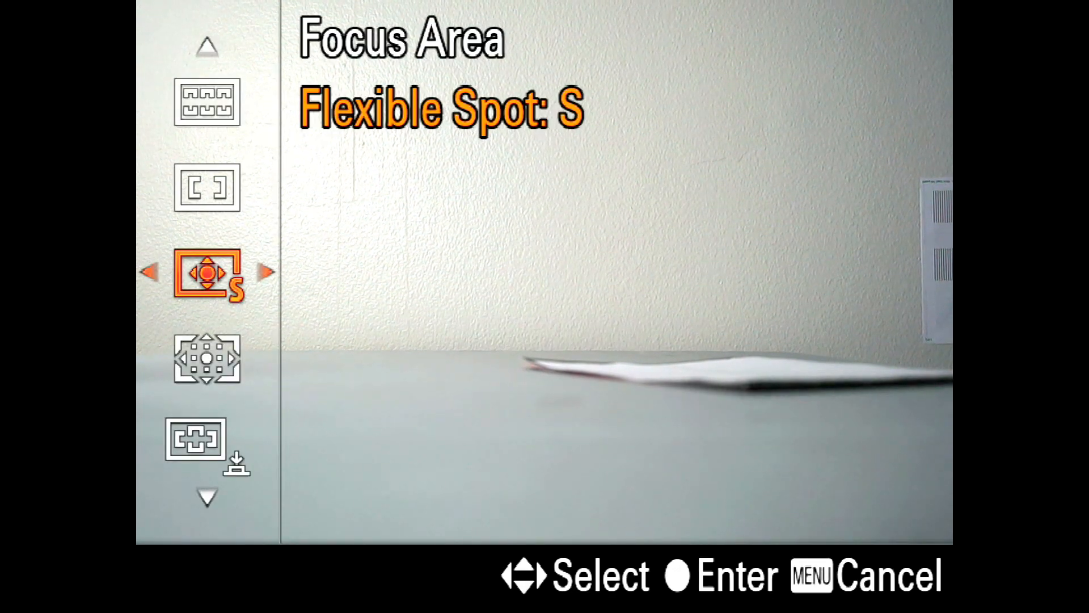
{"action": "key", "text": "Enter"}
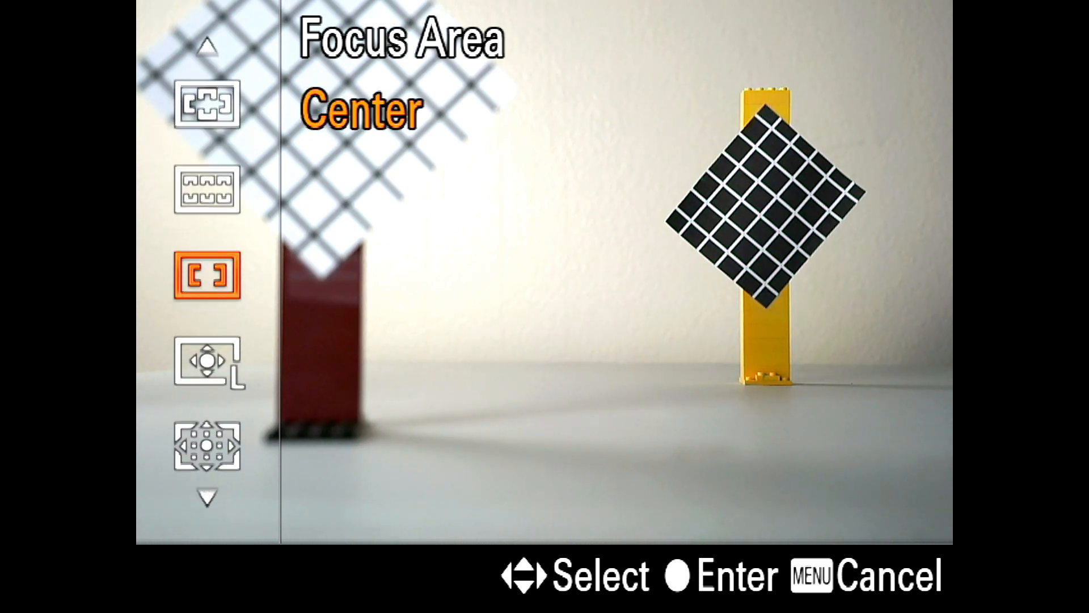
Choose Lock-on AF: Expand Flexible Spot so it tracks the portrait's face.
{"action": "scroll", "scroll_direction": "down", "scroll_amount": 3}
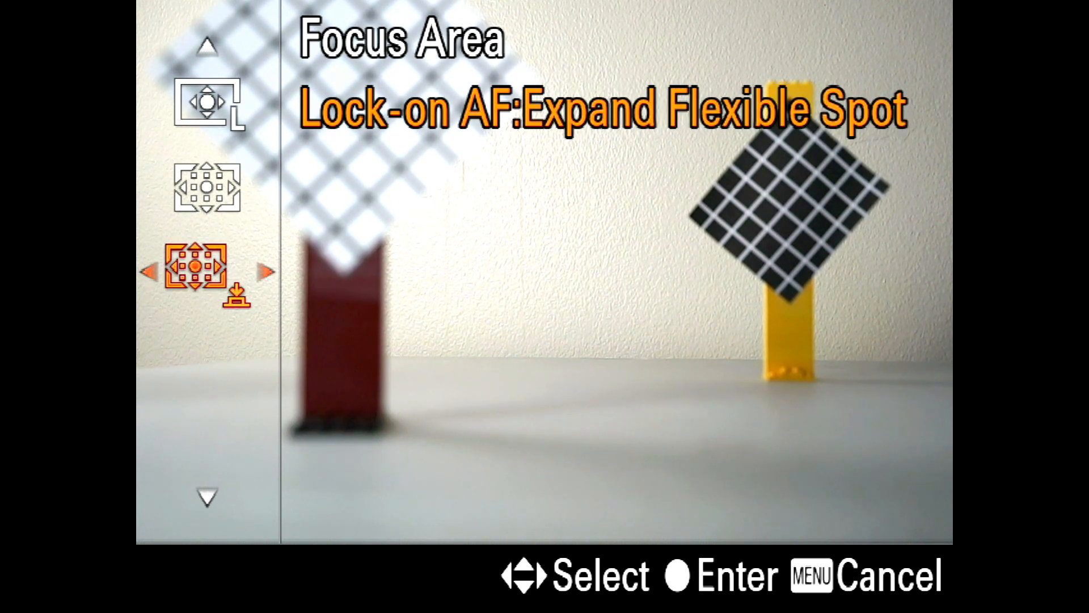
{"action": "key", "text": "enter"}
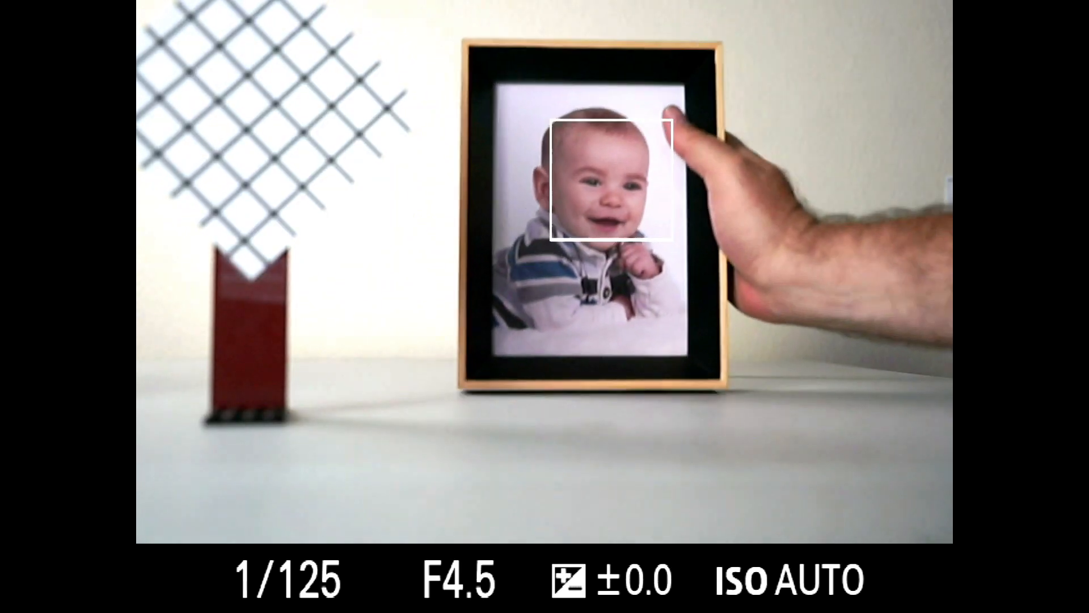